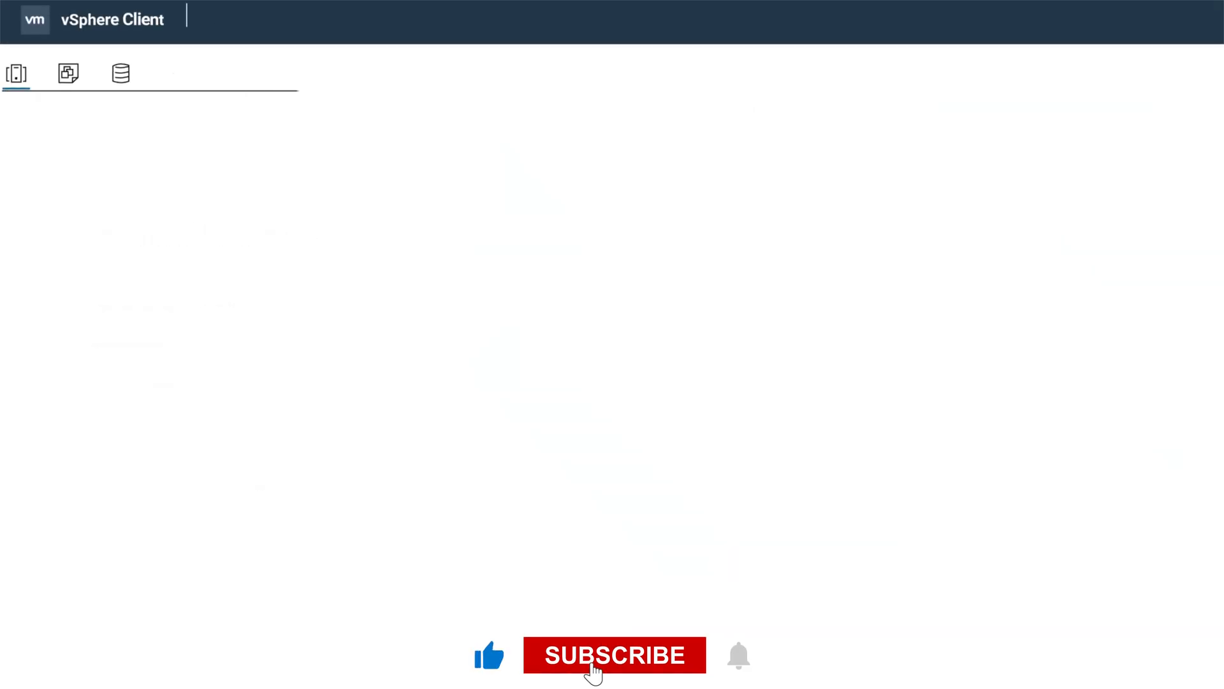
Step: Show the Configure settings for cluster VxRail-Virtual-SAN-Cluster-100011
{"action": "left_click", "coordinate": [614, 655]}
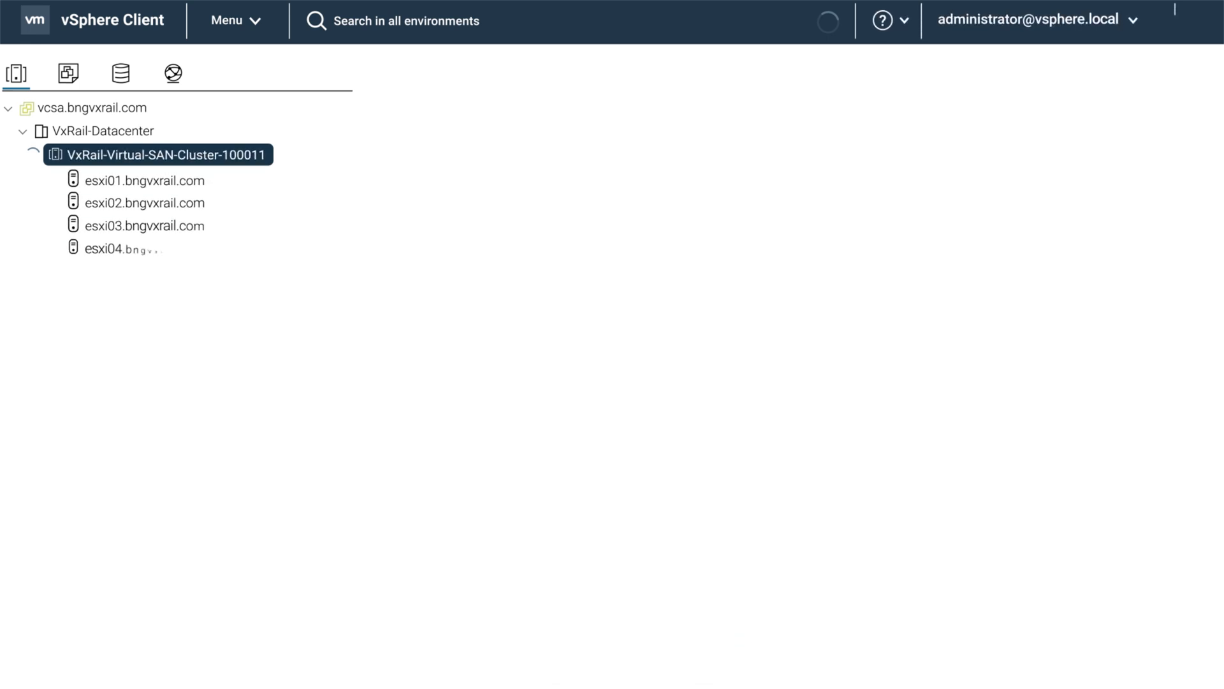
{"action": "left_click", "coordinate": [165, 153]}
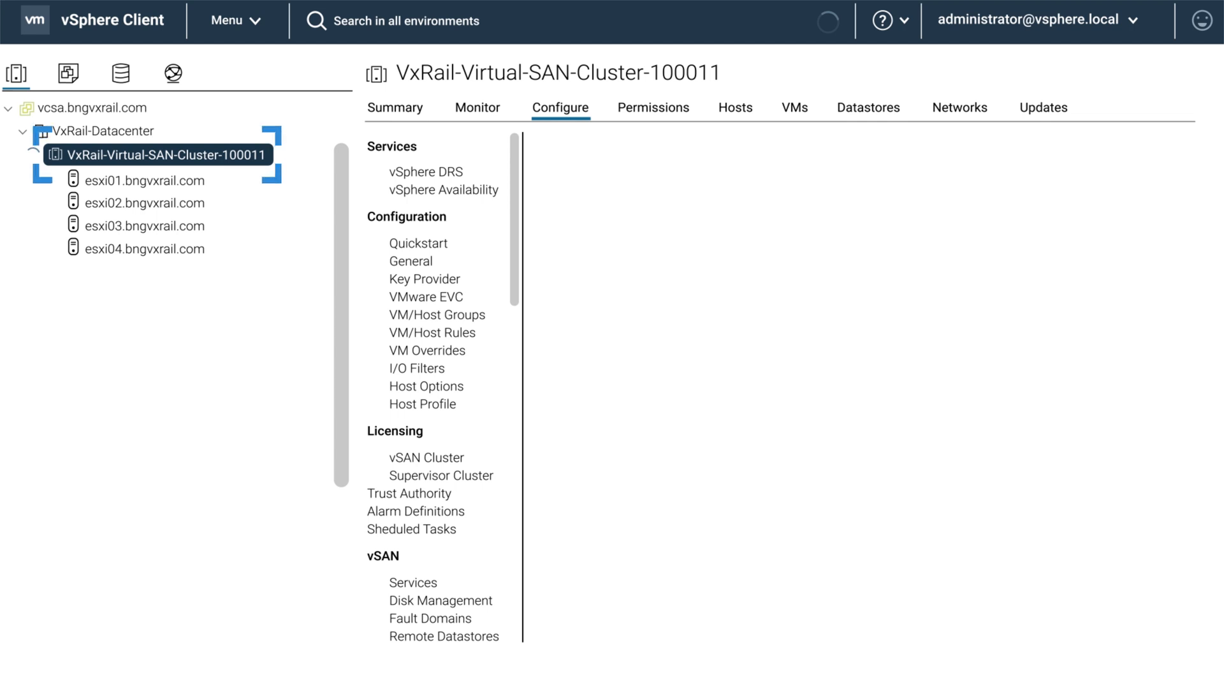
{"action": "right_click", "coordinate": [156, 154]}
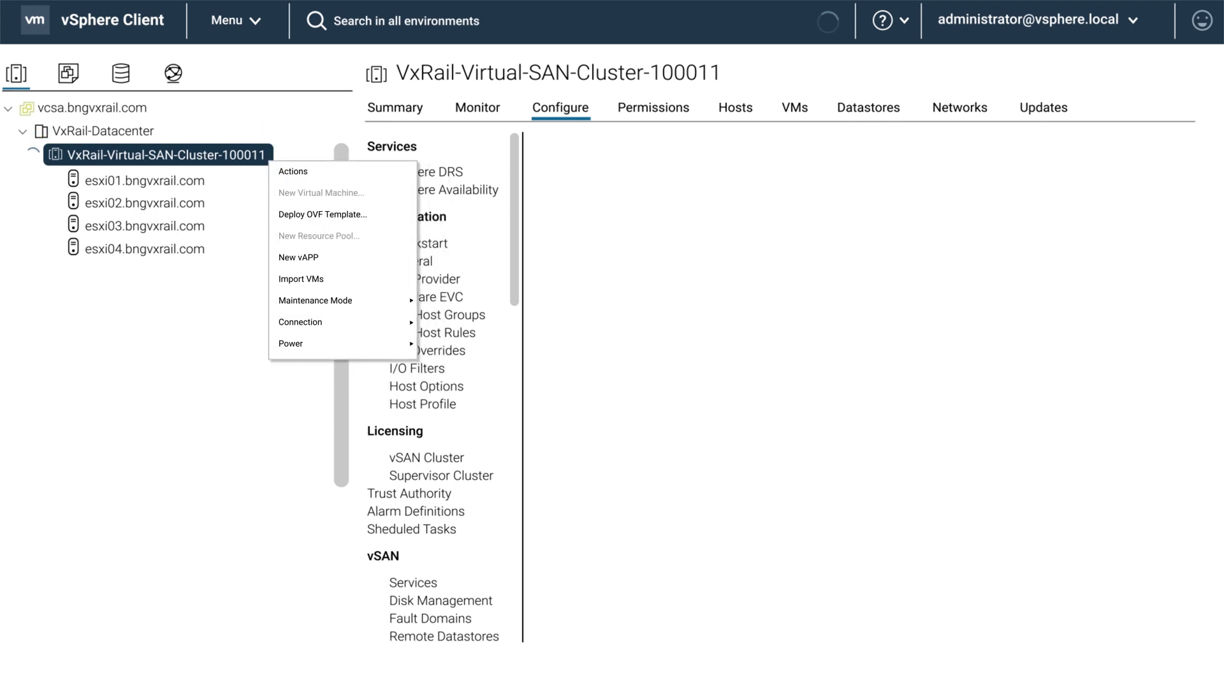
{"action": "mouse_move", "coordinate": [314, 300]}
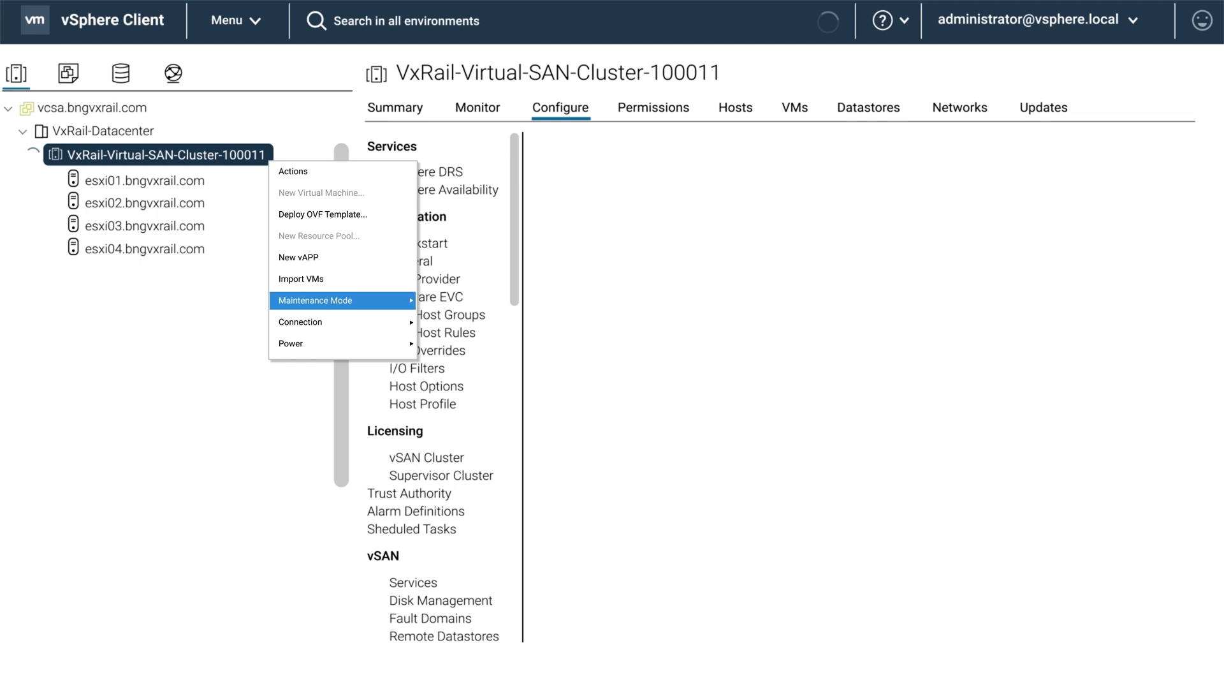
{"action": "mouse_move", "coordinate": [316, 299]}
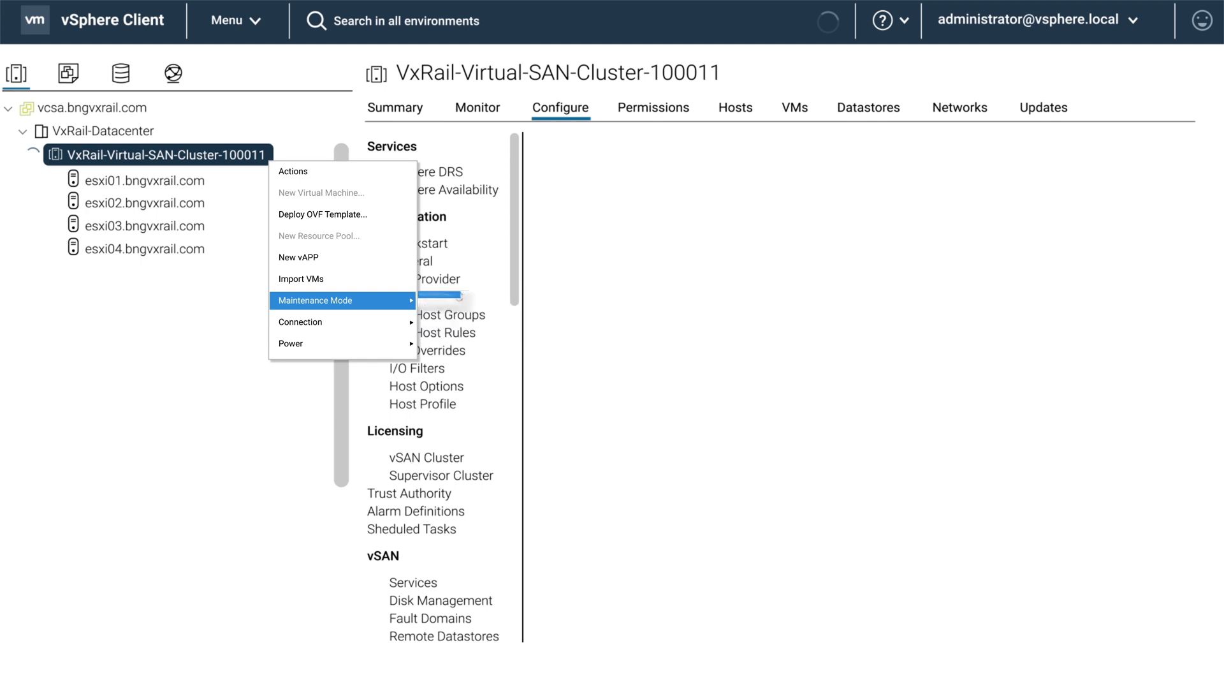
{"action": "left_click", "coordinate": [559, 107]}
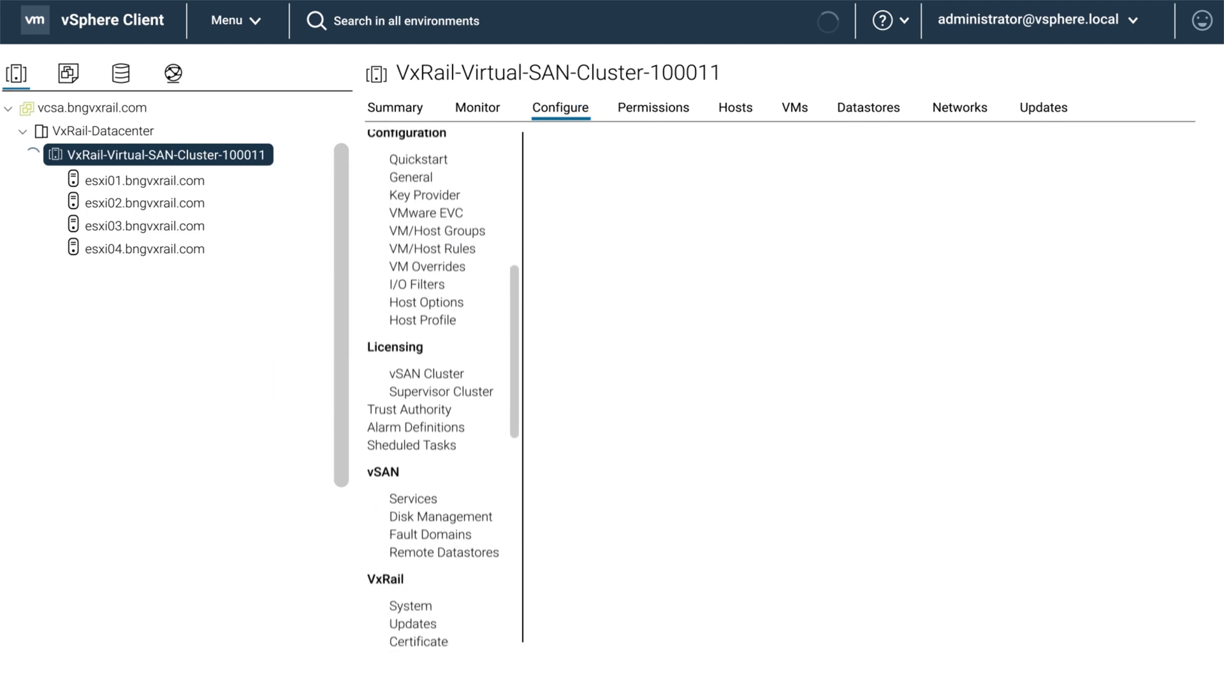
Step: Go to vSAN Disk Management to see the two hybrid disk groups and six disks
{"action": "scroll", "scroll_direction": "down", "scroll_amount": 3}
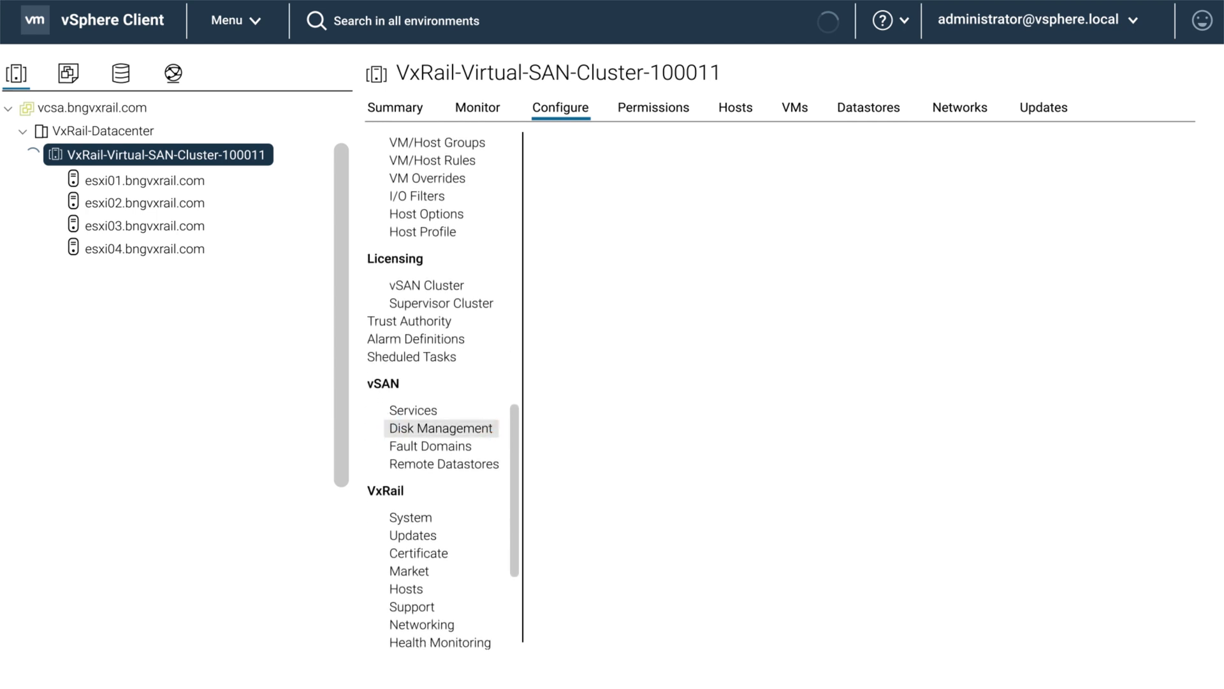
{"action": "left_click", "coordinate": [439, 428]}
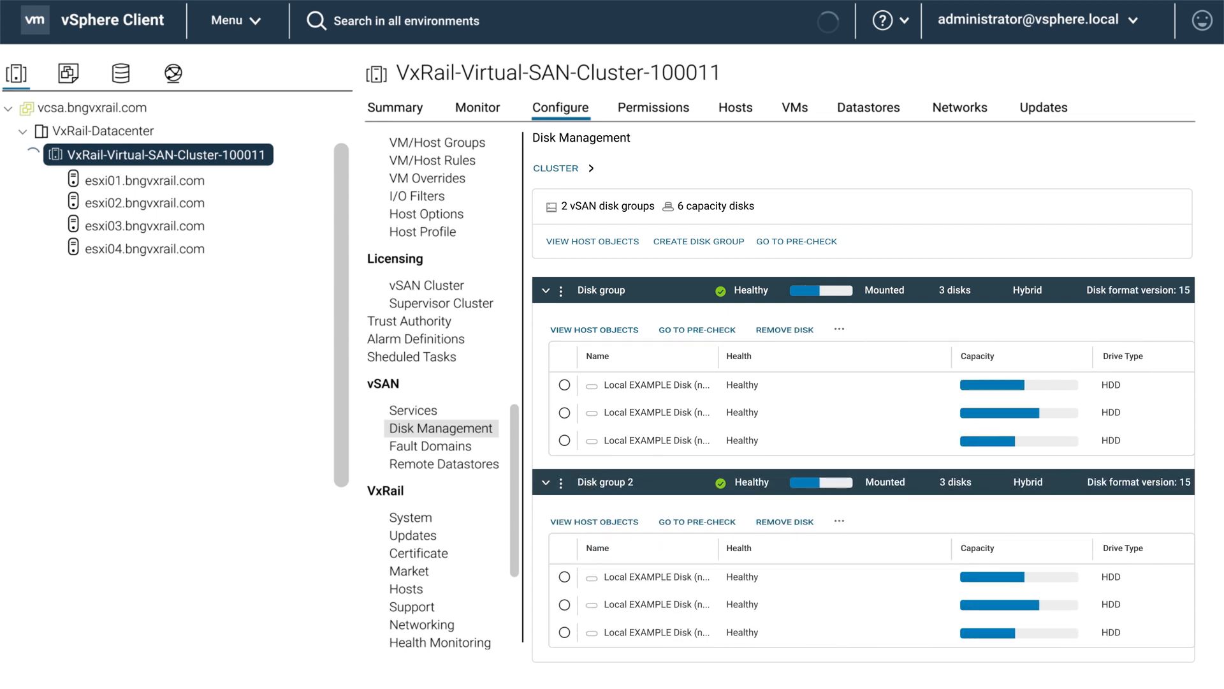
Step: Pick the first Local EXAMPLE Disk of the first disk group for removal
{"action": "left_click", "coordinate": [564, 383]}
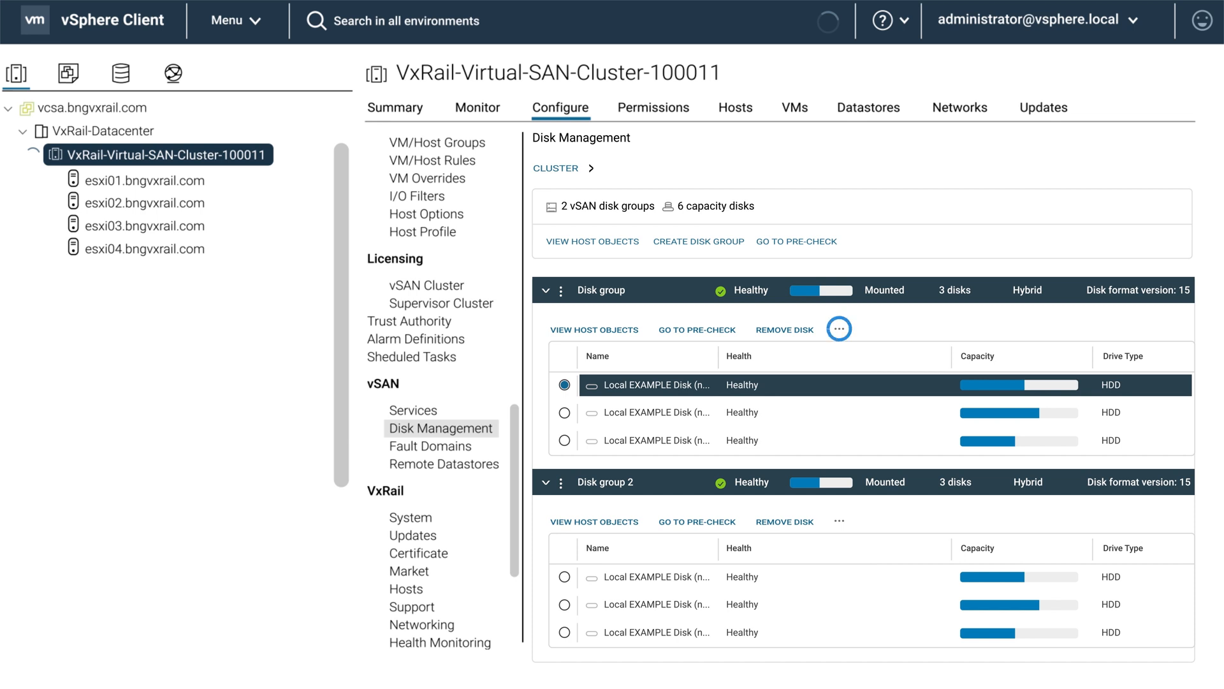
{"action": "left_click", "coordinate": [838, 328]}
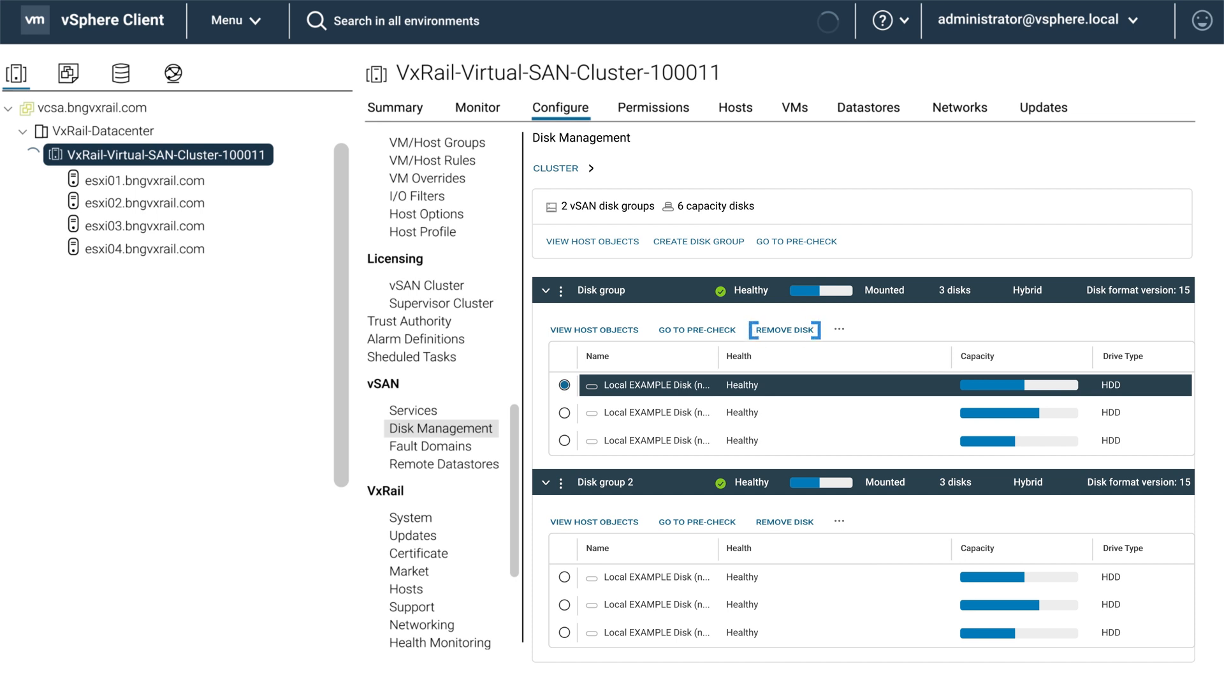
{"action": "left_click", "coordinate": [784, 330]}
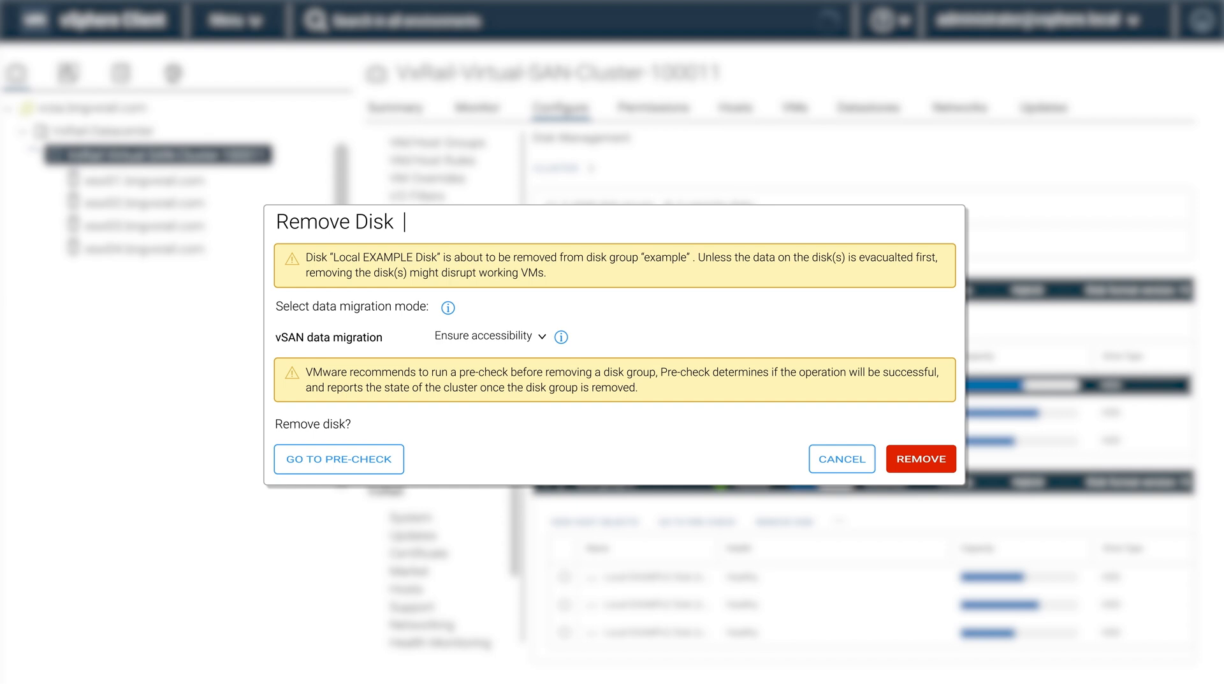
{"action": "left_click", "coordinate": [541, 336]}
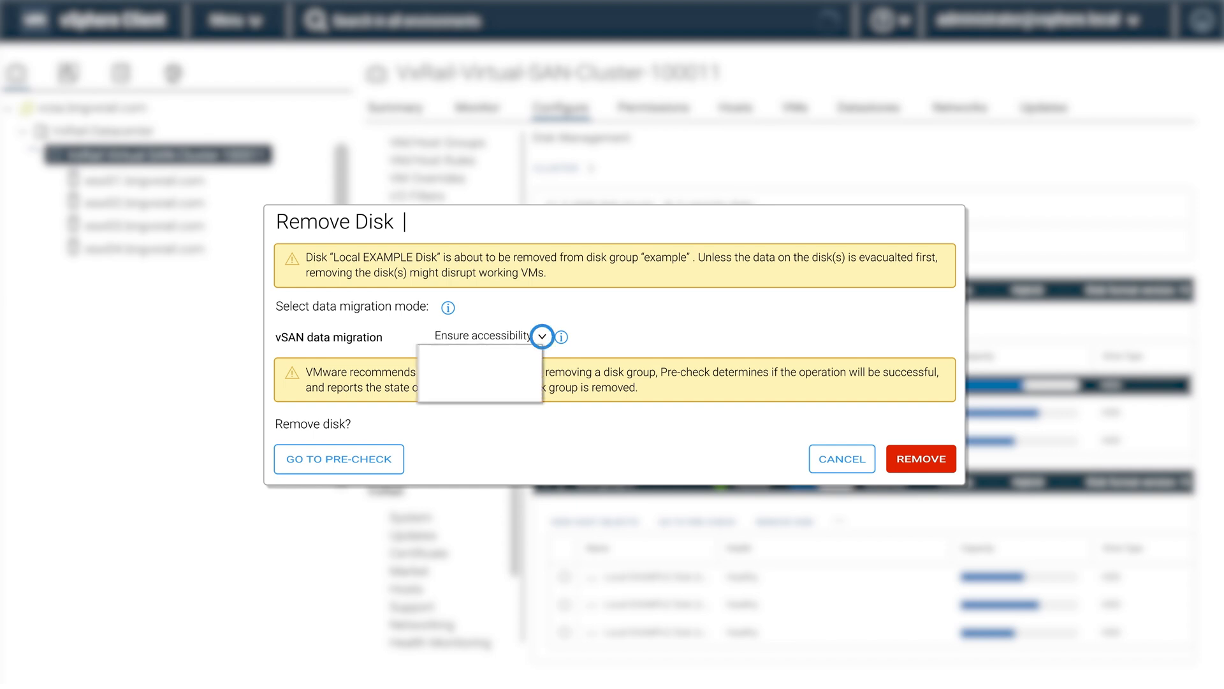
{"action": "left_click", "coordinate": [483, 383]}
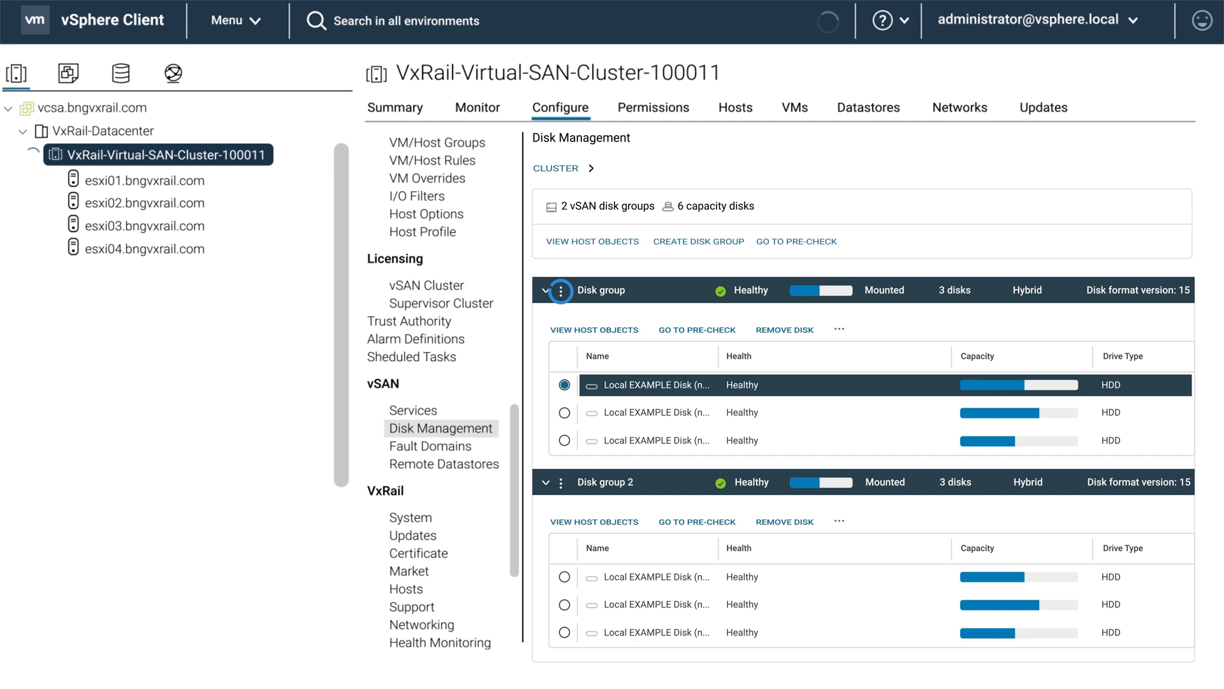
Step: Remove the first disk group with vSAN data migration set to No data migration
{"action": "left_click", "coordinate": [560, 290]}
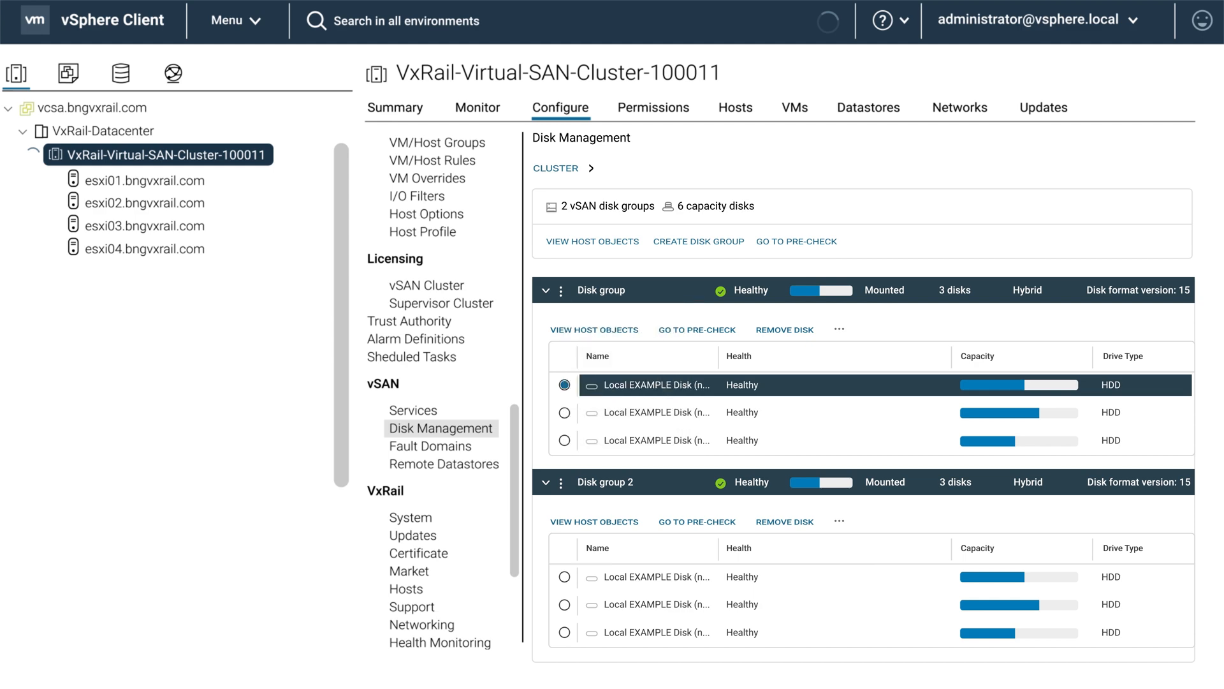
{"action": "left_click", "coordinate": [784, 329]}
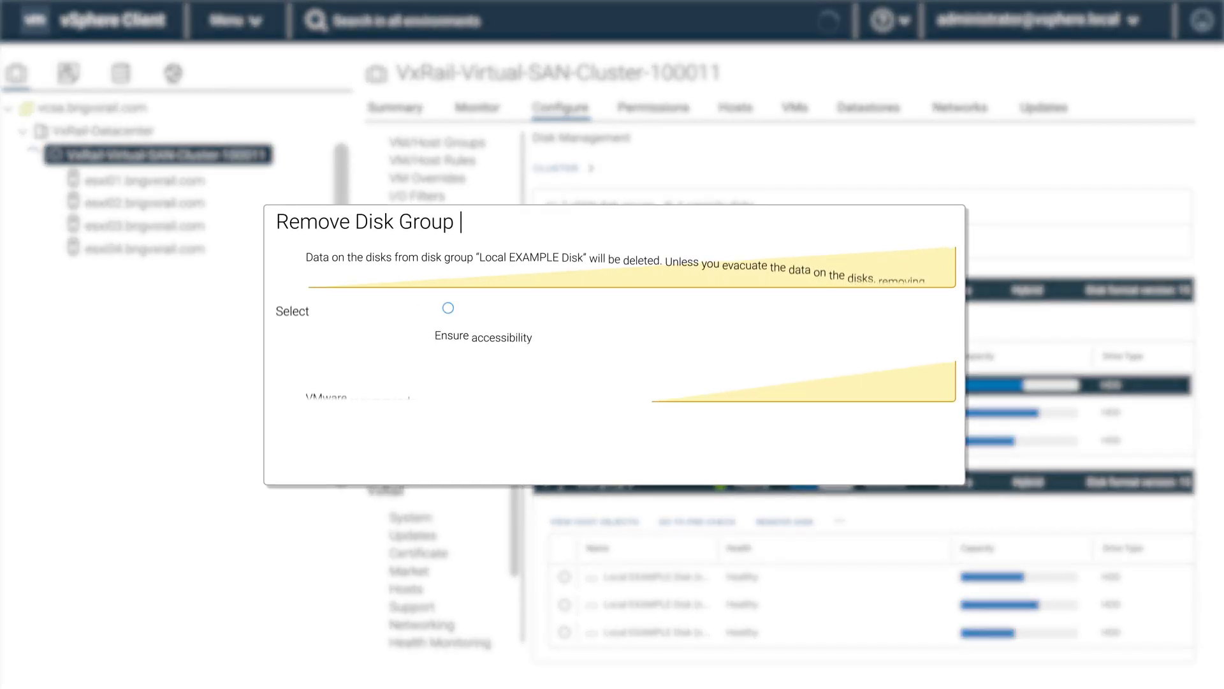
{"action": "left_click", "coordinate": [542, 336]}
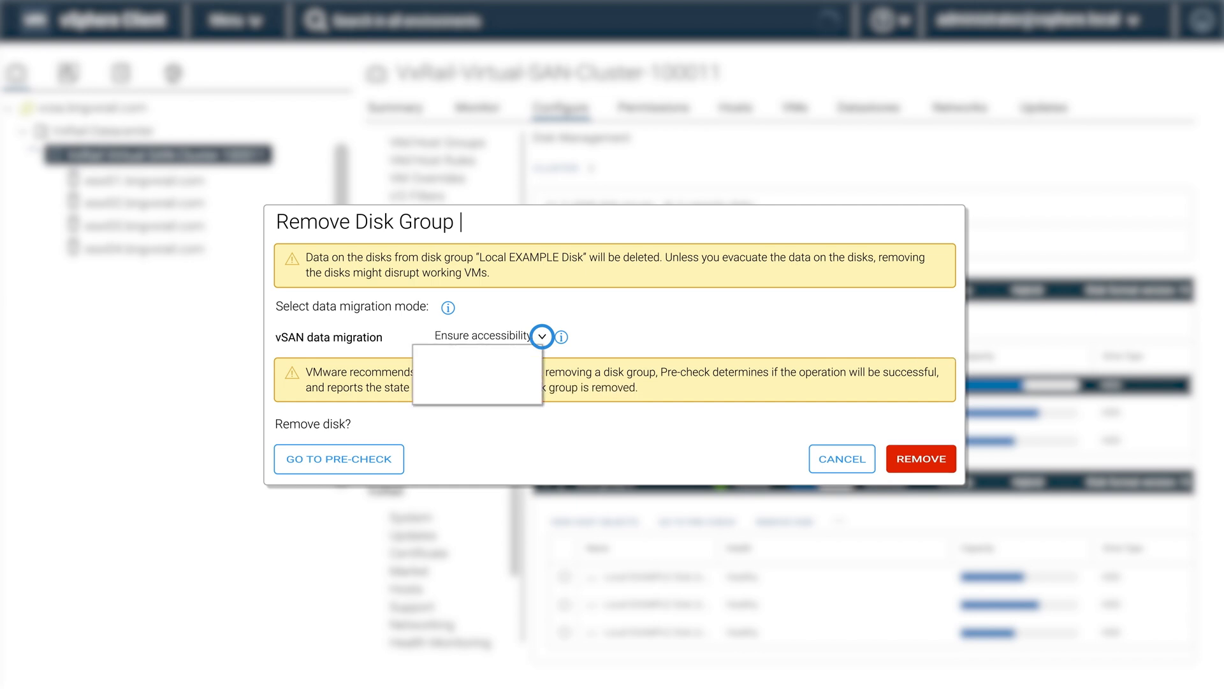
{"action": "left_click", "coordinate": [483, 383]}
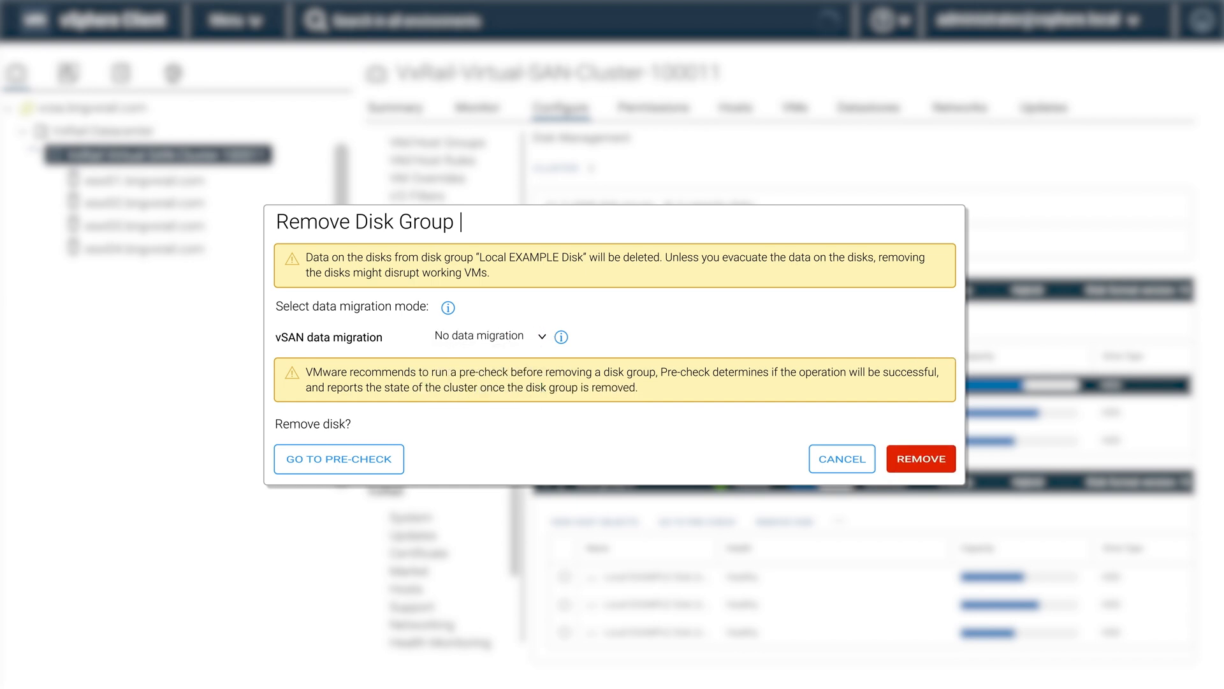
{"action": "left_click", "coordinate": [841, 458]}
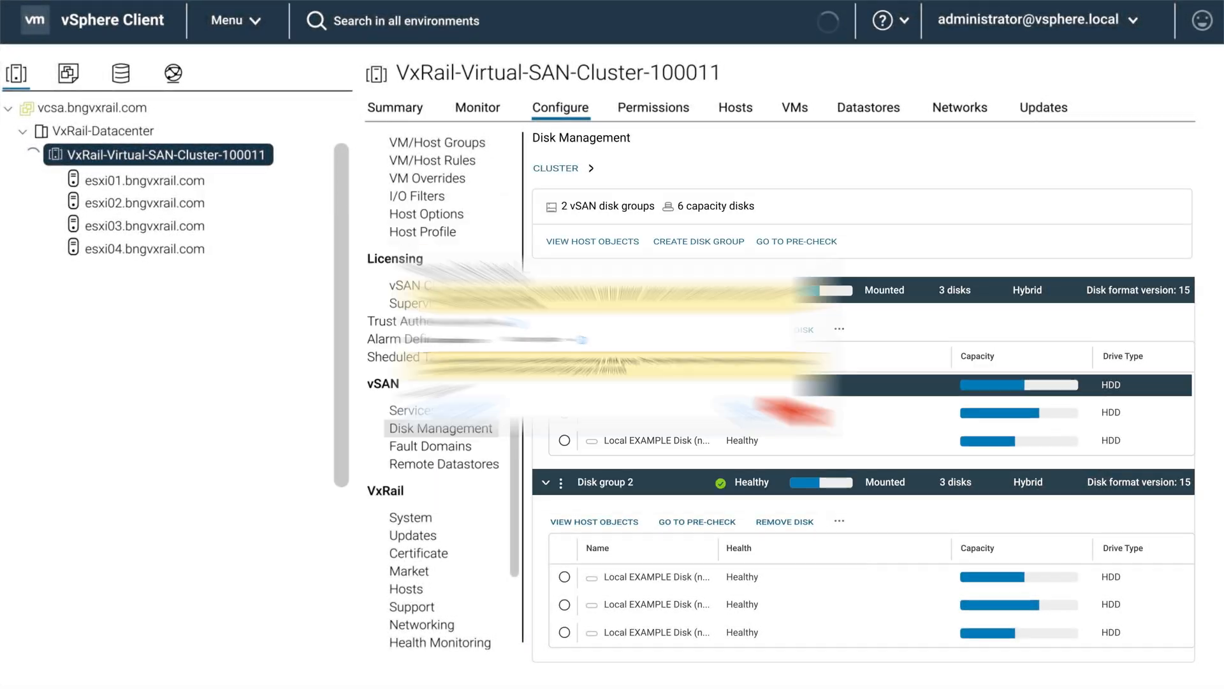